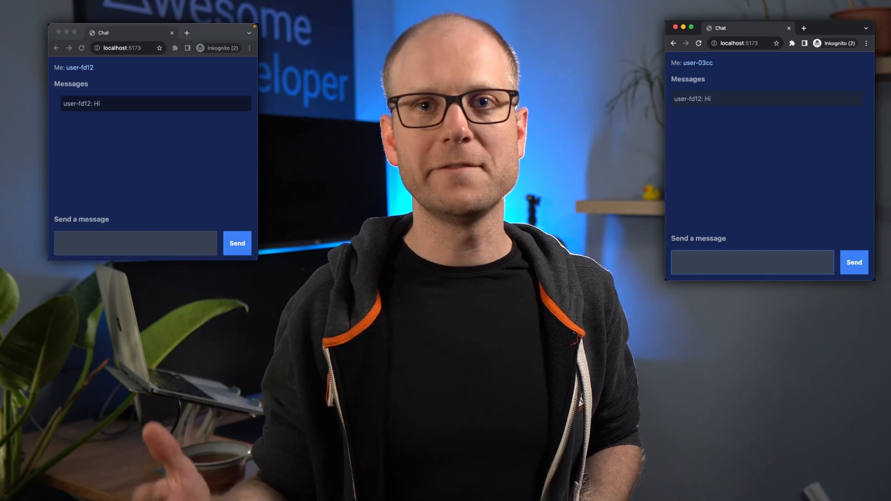
Send 'What's up?' as user-03cc so it appears in both chat windows
{"action": "type", "text": "What's up"}
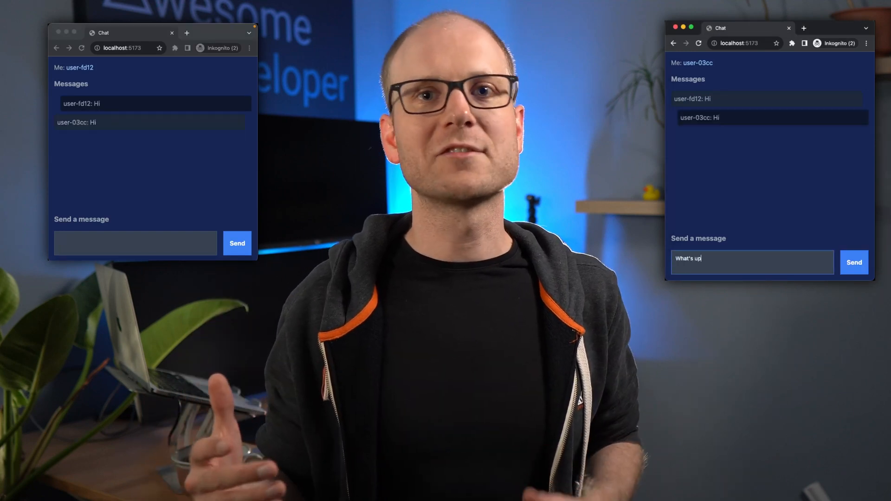
{"action": "left_click", "coordinate": [854, 262]}
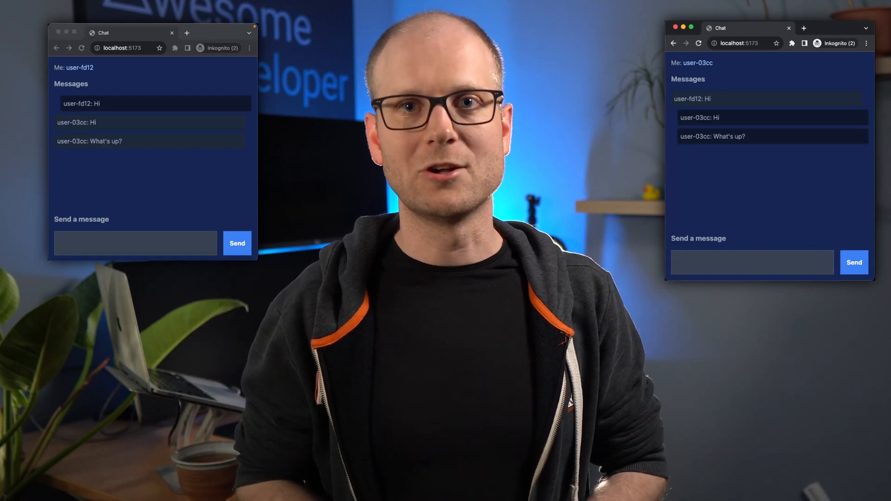